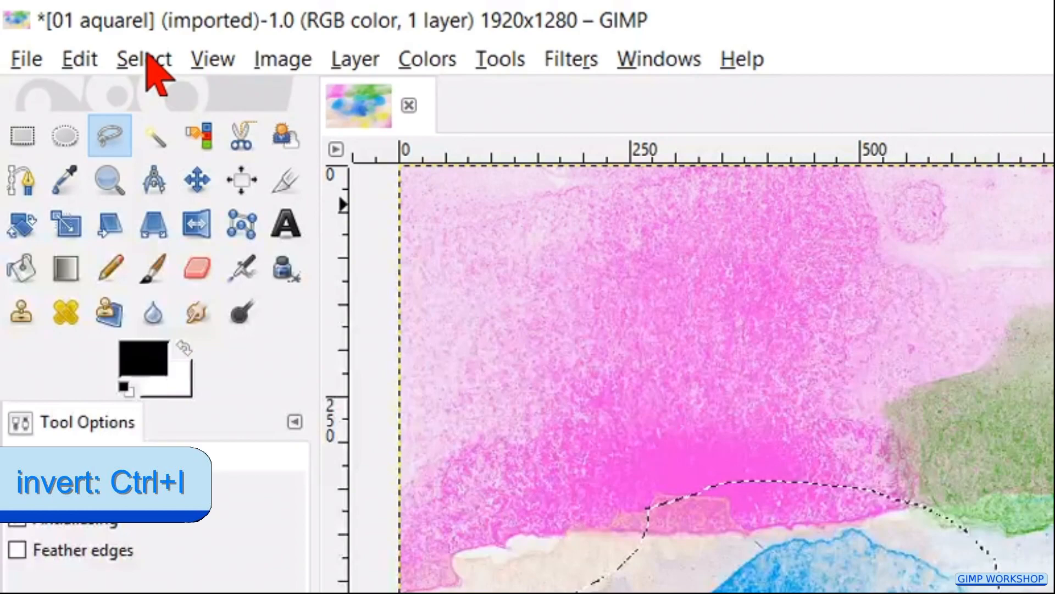
- Invert the selection so the background around the watercolor patch can be cleared
{"action": "left_click", "coordinate": [62, 46]}
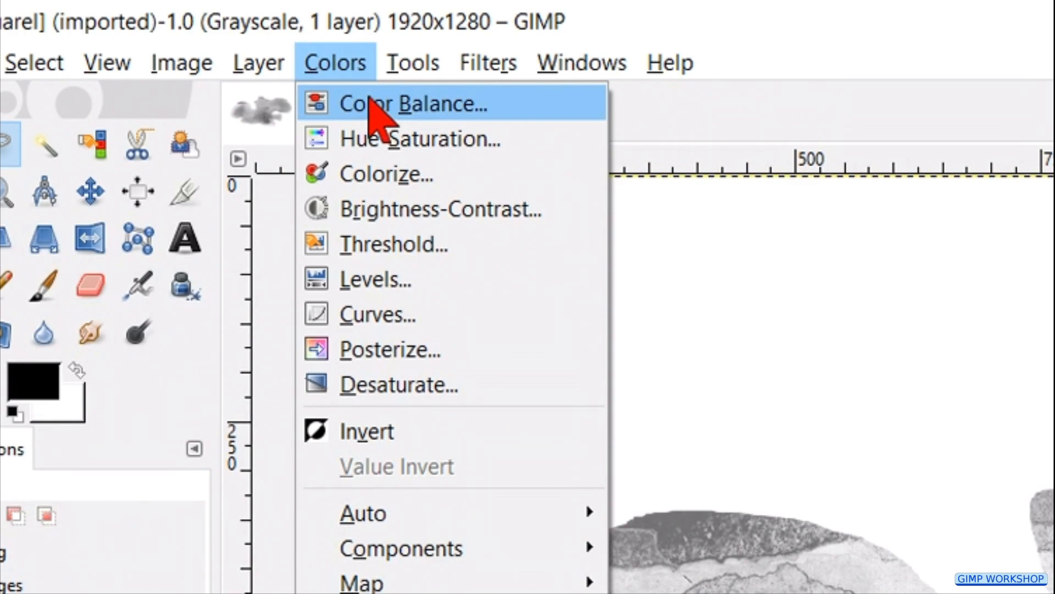
- Apply Brightness-Contrast to the grayscale patch with brightness -30 and contrast 30
{"action": "left_click", "coordinate": [440, 209]}
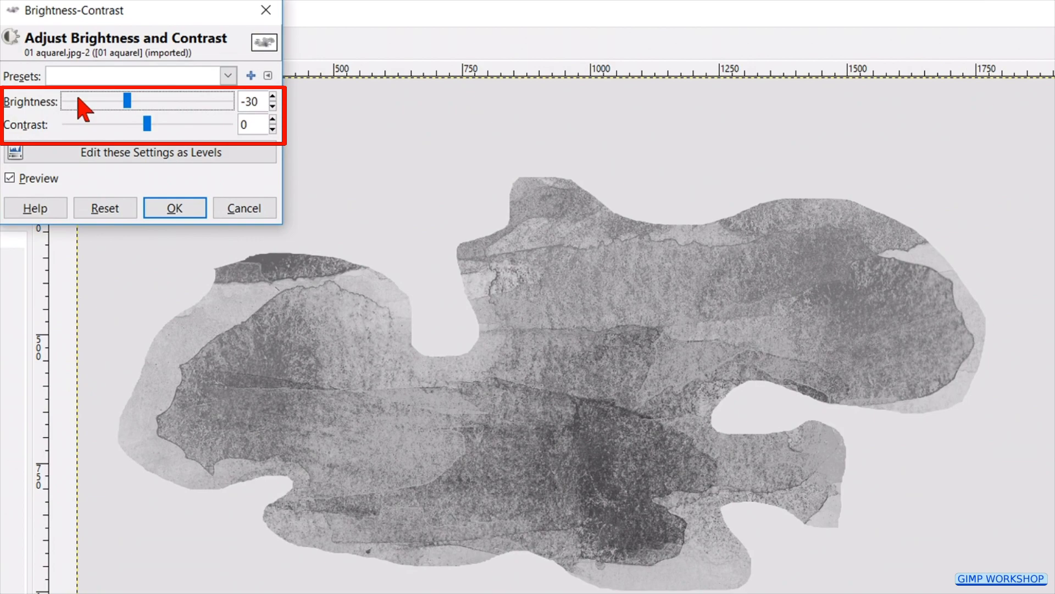
{"action": "left_click_drag", "start_coordinate": [132, 124], "coordinate": [170, 124]}
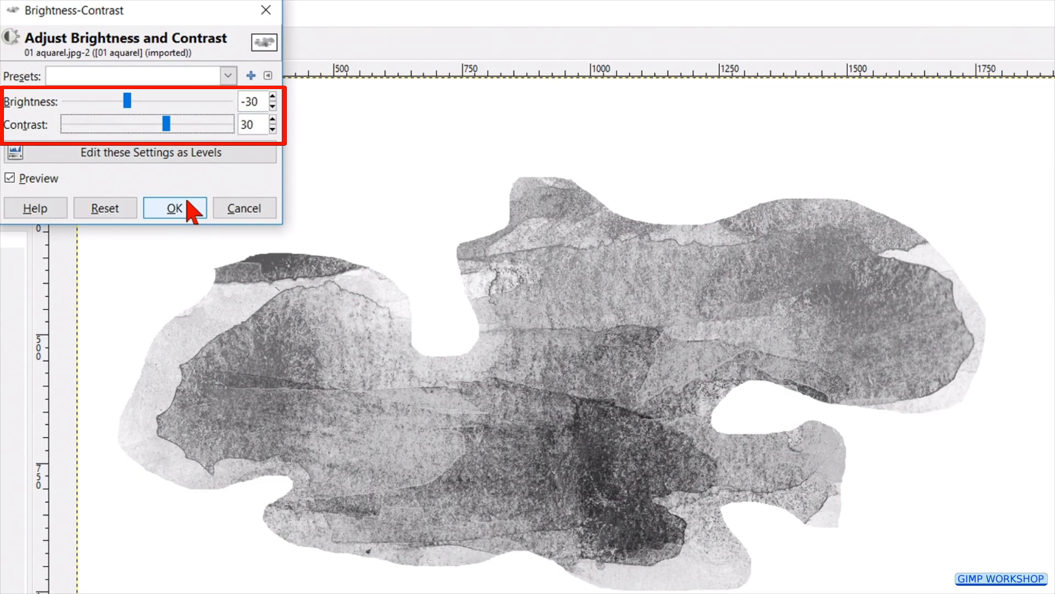
{"action": "left_click", "coordinate": [174, 208]}
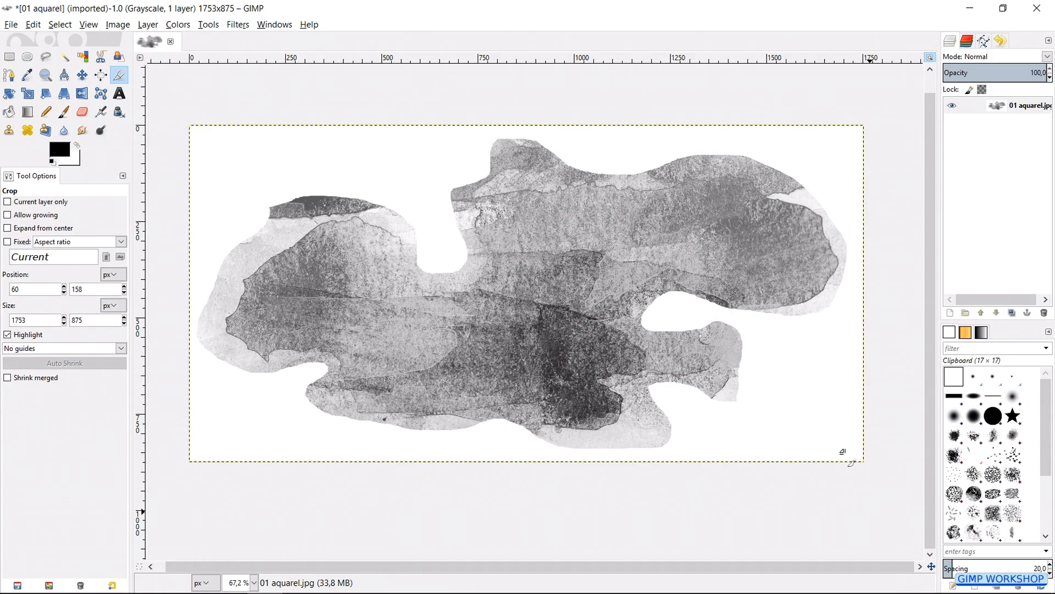
- Crop the canvas to 1753×875 around the patch and bring up the file commands for export
{"action": "left_click", "coordinate": [11, 25]}
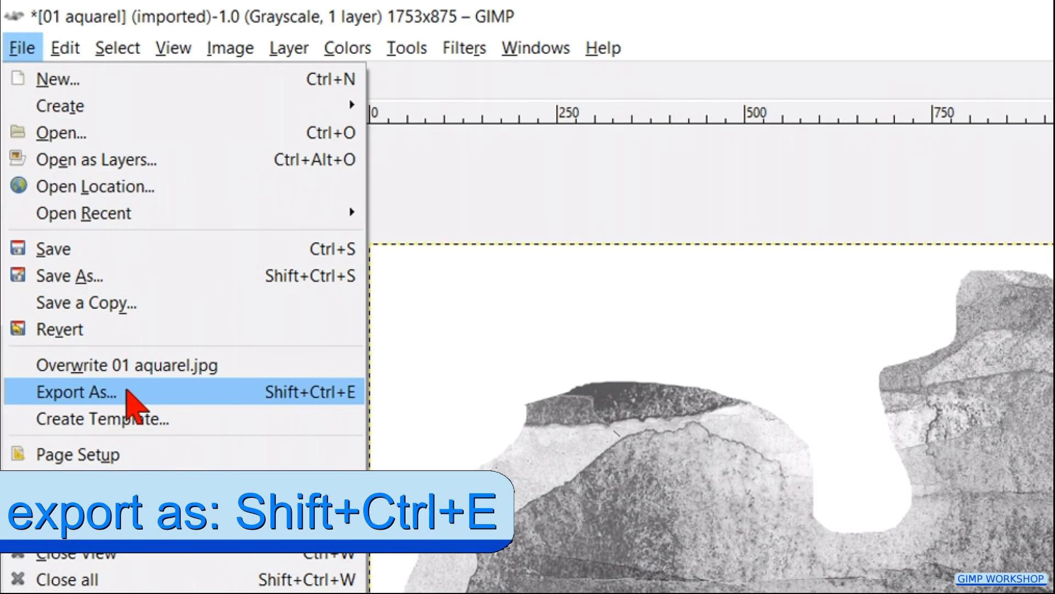
- Export the patch as an animated .gih brush into the .gimp-2.8\brushes folder and confirm the Brush Pipe settings
{"action": "left_click", "coordinate": [74, 391]}
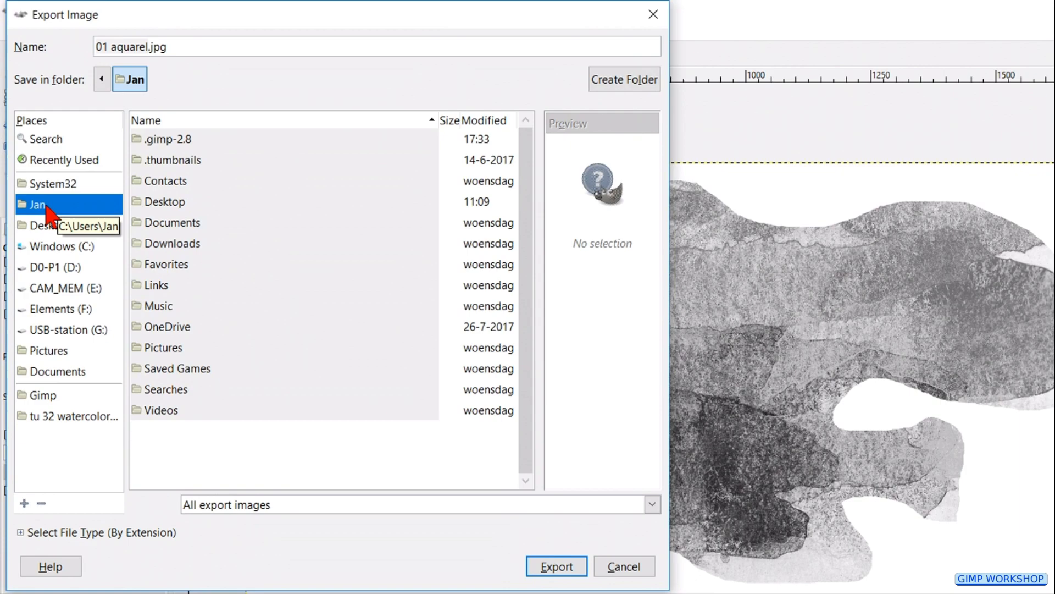
{"action": "double_click", "coordinate": [169, 138]}
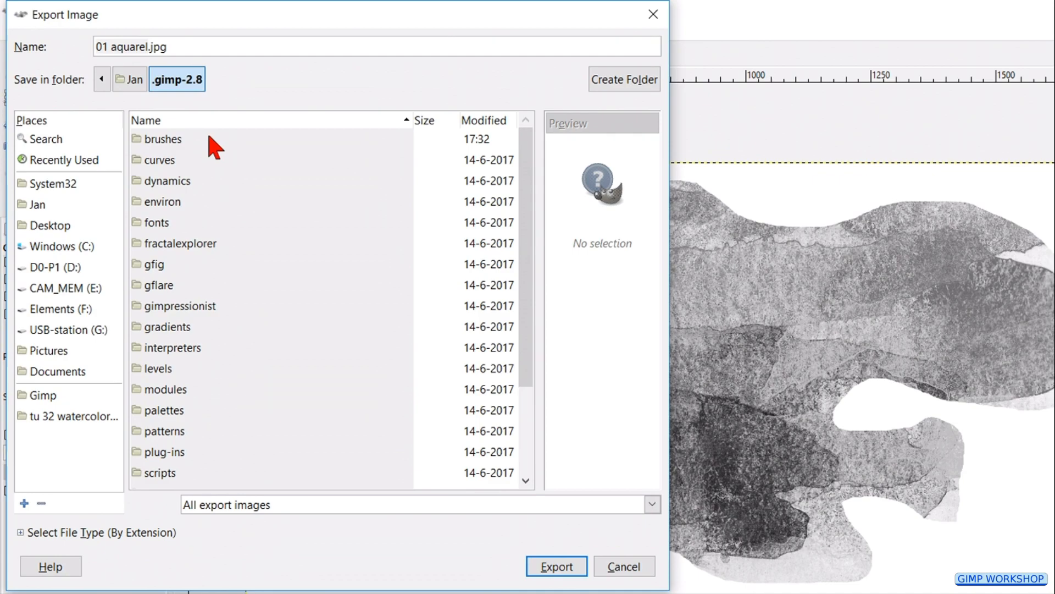
{"action": "double_click", "coordinate": [164, 138]}
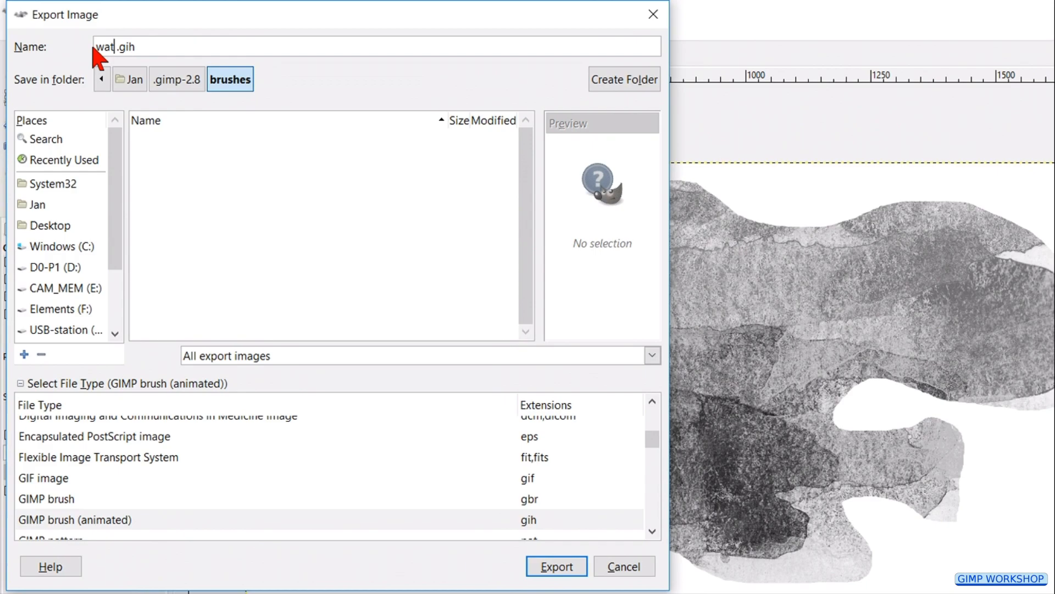
{"action": "left_click", "coordinate": [555, 565]}
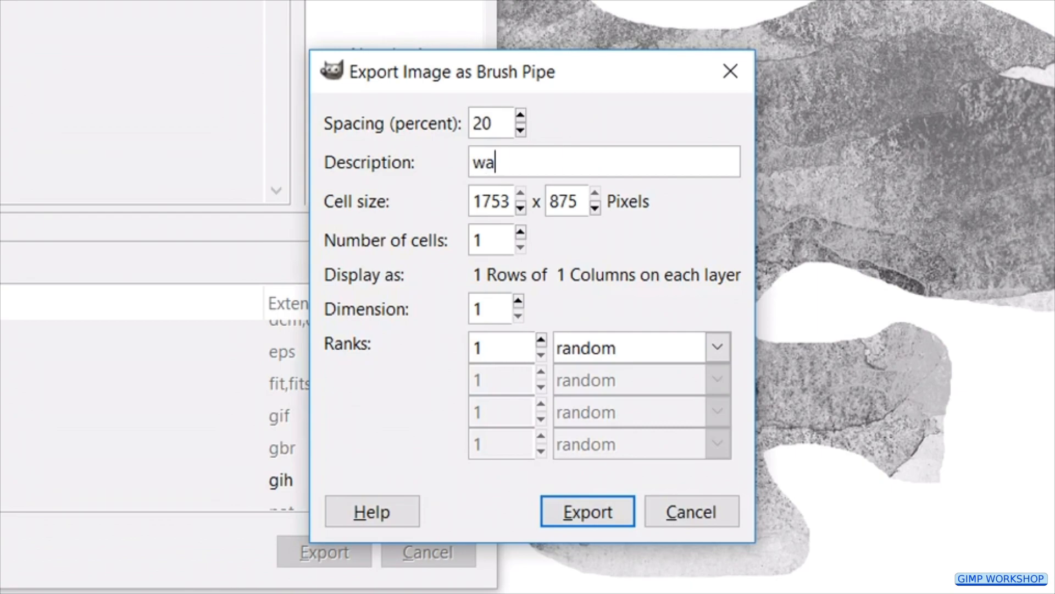
{"action": "left_click", "coordinate": [584, 511]}
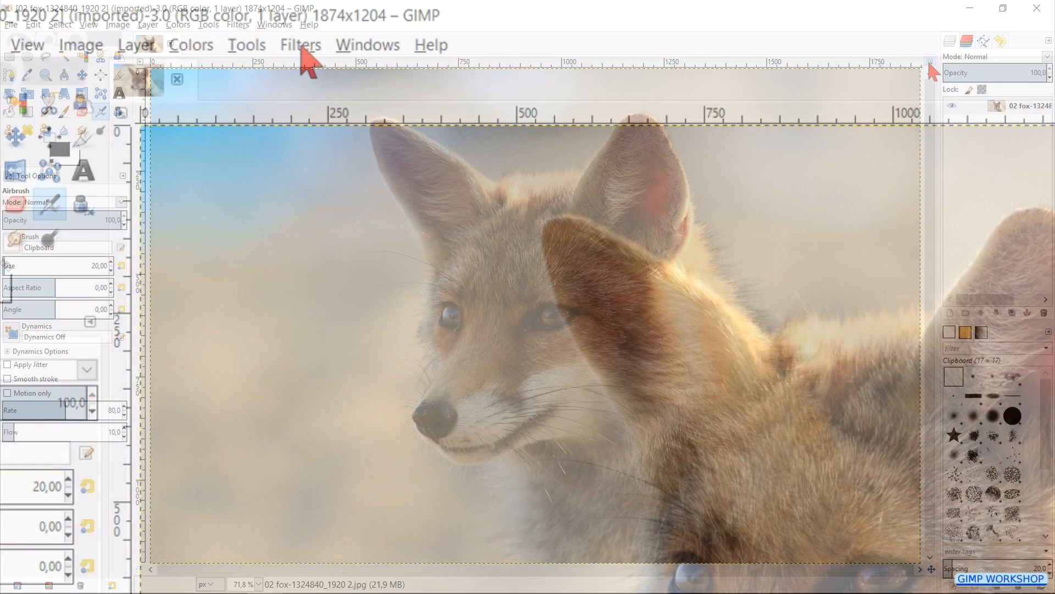
- Apply Filters > Enhance > Unsharp Mask to the fox photo to bring out the fur detail
{"action": "left_click", "coordinate": [300, 44]}
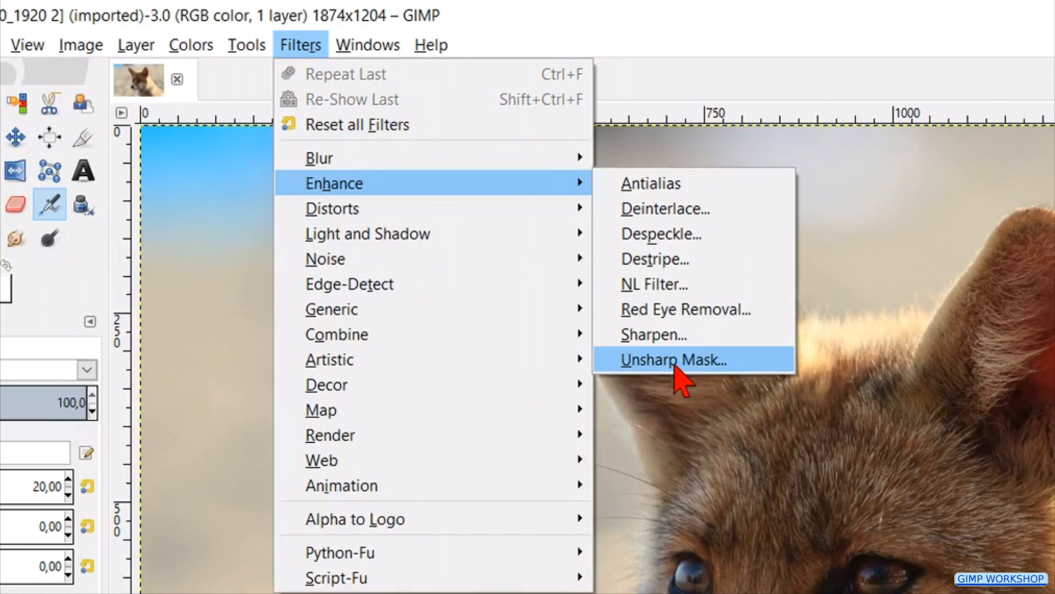
{"action": "left_click", "coordinate": [674, 360]}
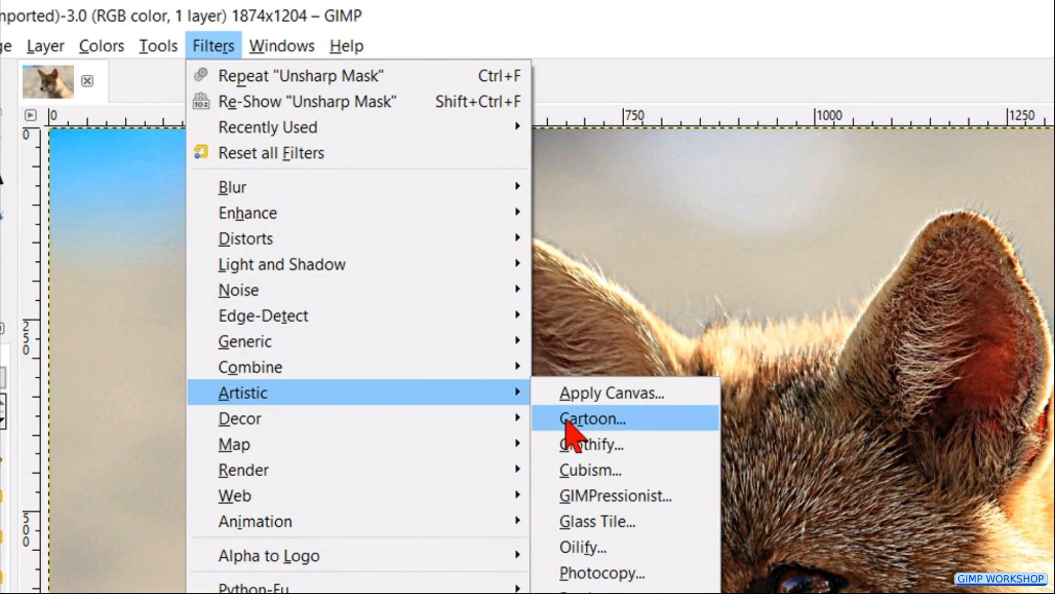
- Apply the Cartoon filter so the fox's fur gets dark inked outlines
{"action": "left_click", "coordinate": [591, 418]}
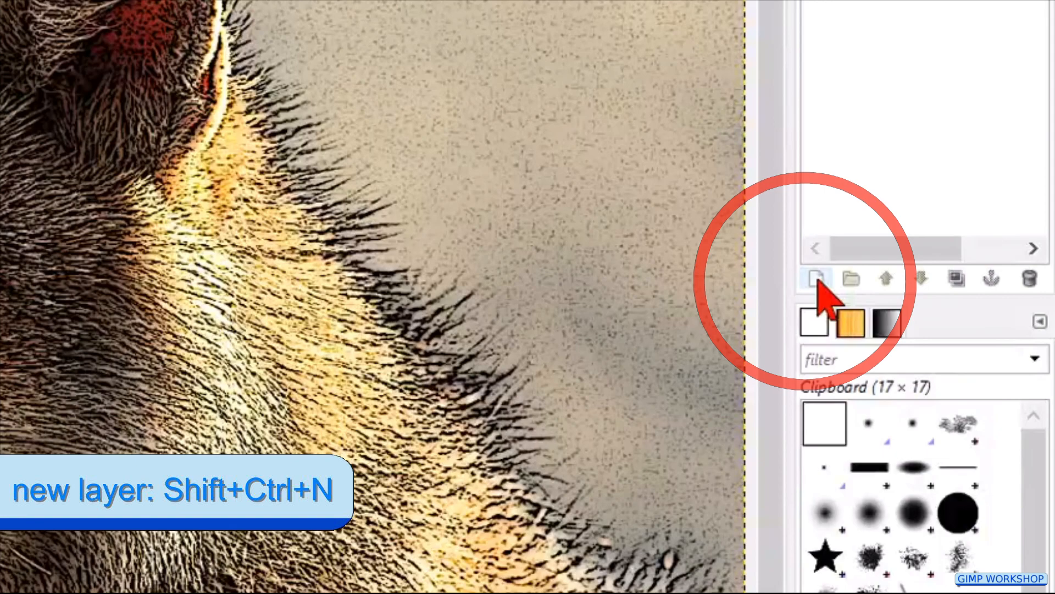
- Create a new white-filled layer named 'watercolor 1' above the fox photo
{"action": "left_click", "coordinate": [816, 278]}
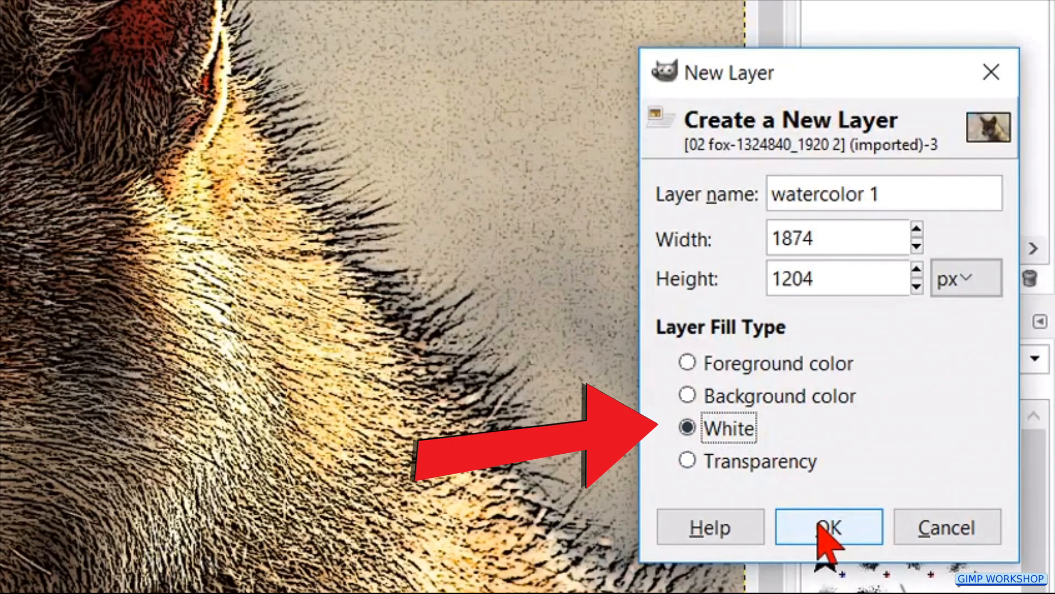
{"action": "left_click", "coordinate": [829, 527]}
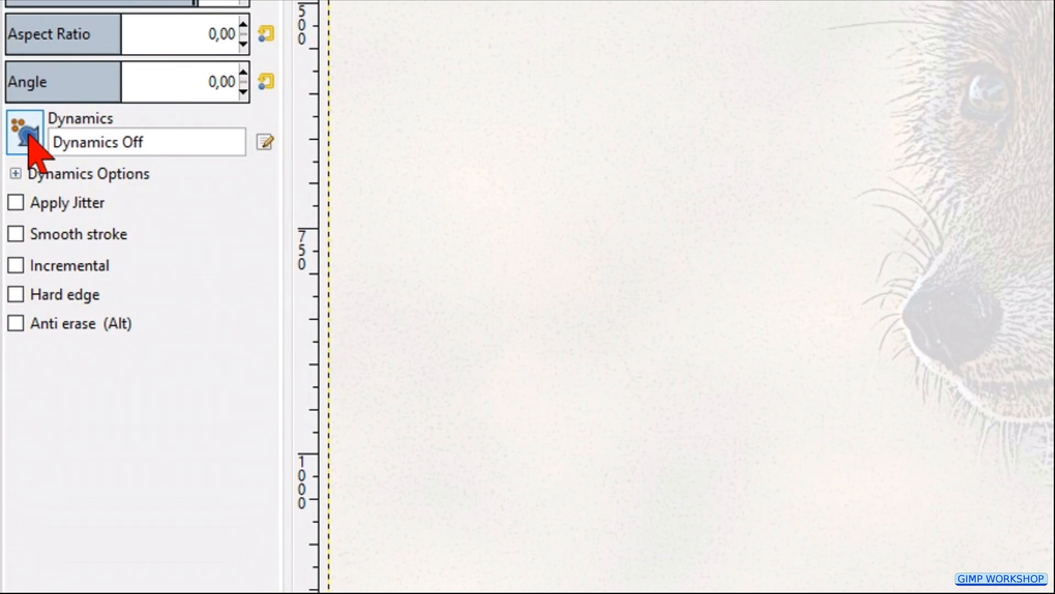
- Choose a brush dynamics preset for the low-opacity watercolor 1 eraser on the white layer
{"action": "left_click", "coordinate": [25, 131]}
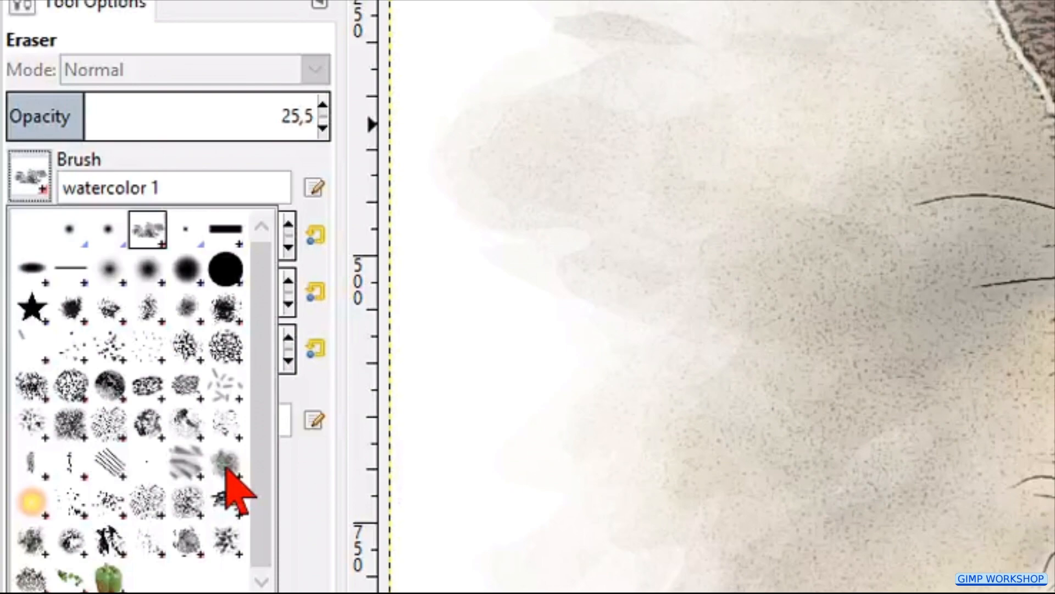
- Erase the white layer with the Smoke brush at size ~514 and opacity 100 to reveal the fox's head and chin
{"action": "left_click", "coordinate": [225, 466]}
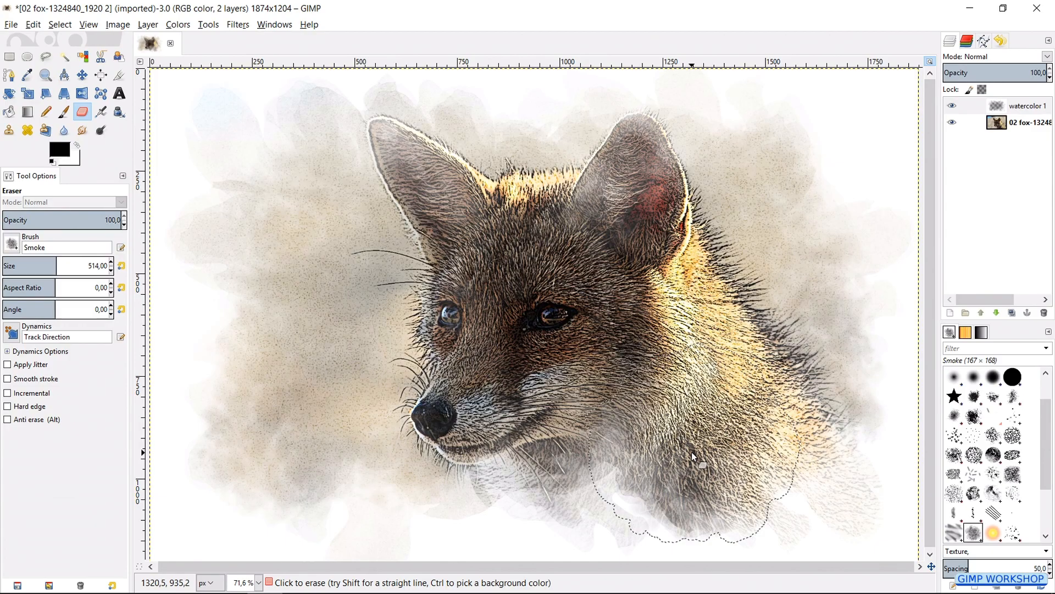
{"action": "left_click_drag", "start_coordinate": [693, 457], "coordinate": [732, 377]}
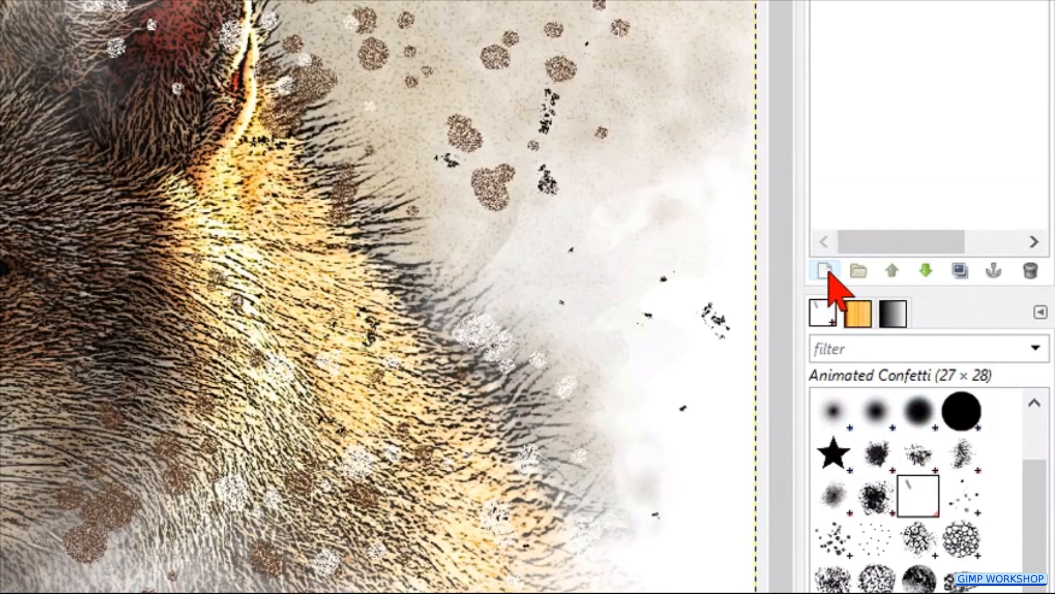
- Add a new layer and fill it with a grey Clothify fabric texture over the painting
{"action": "left_click", "coordinate": [823, 272]}
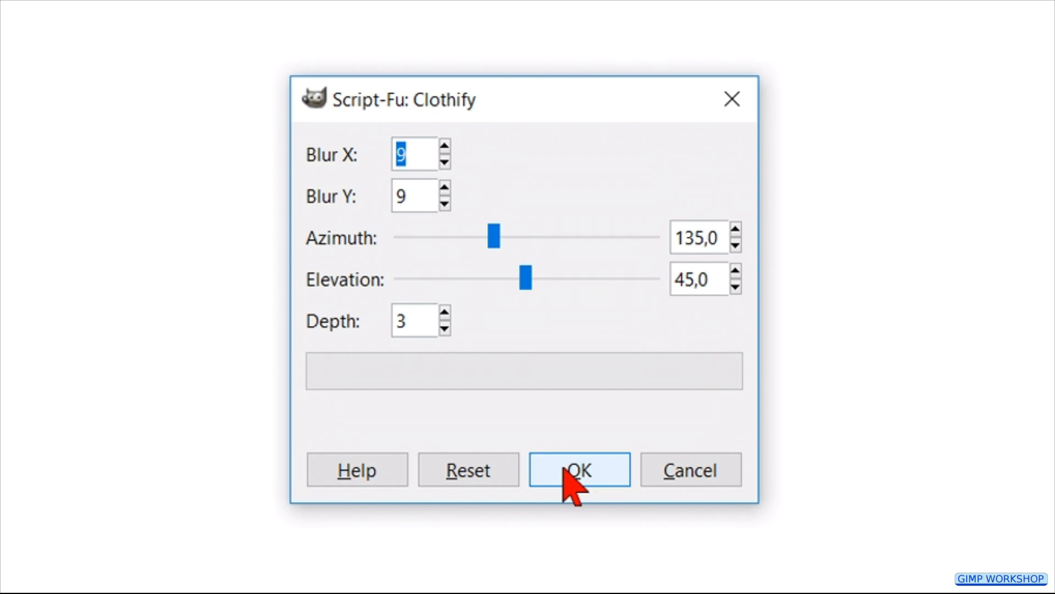
{"action": "left_click", "coordinate": [577, 470]}
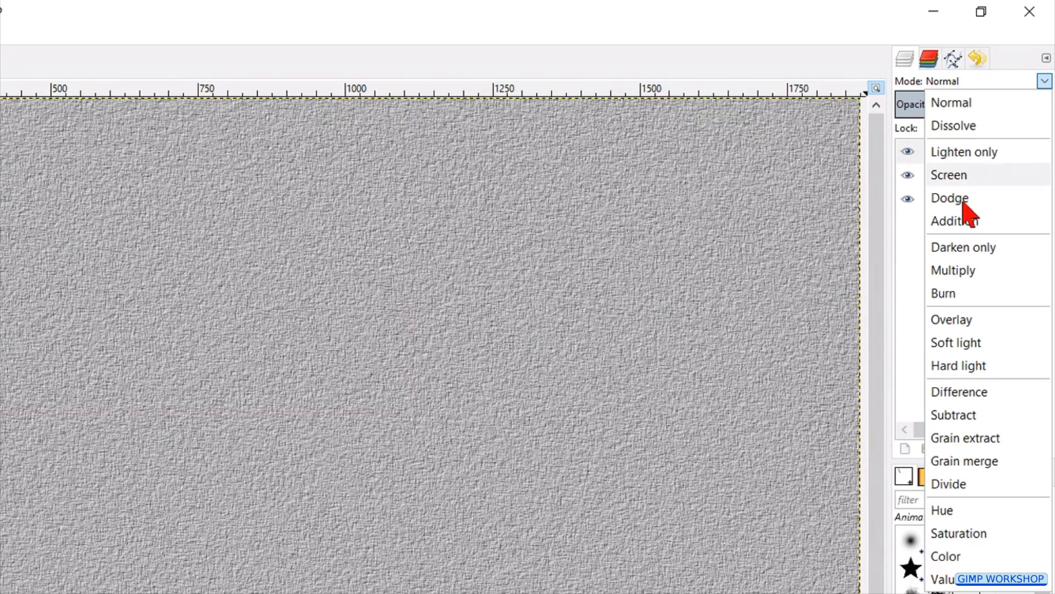